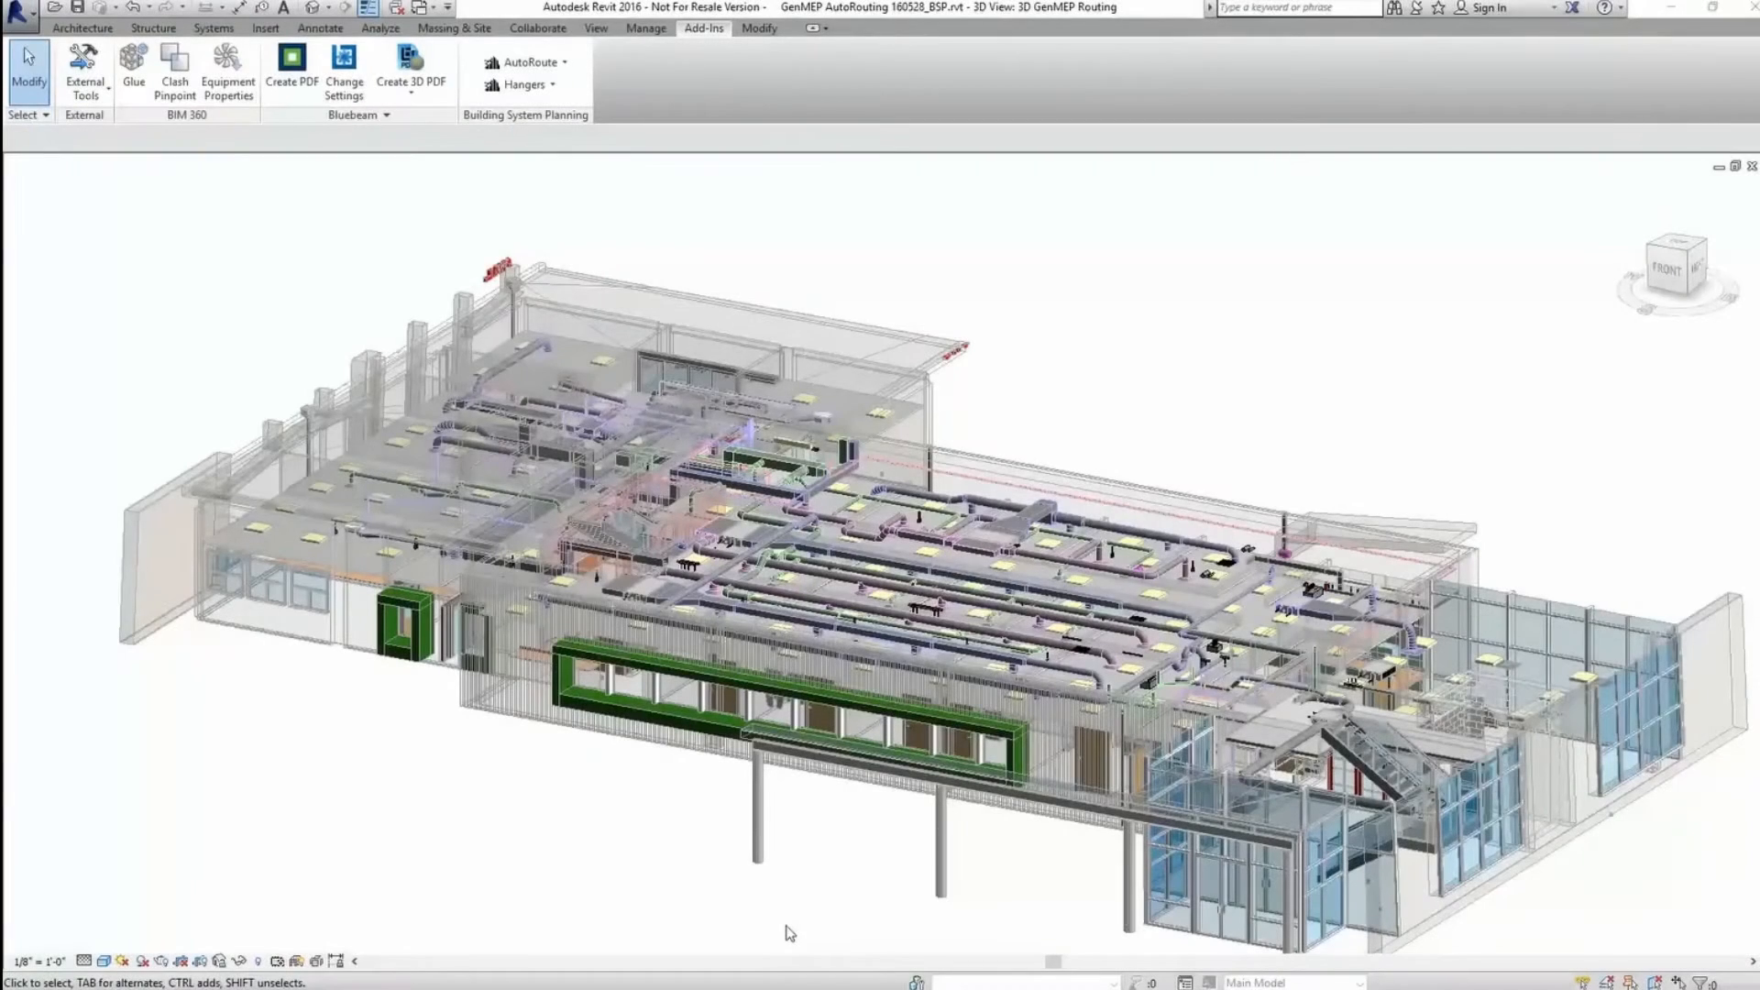
mouse_move(926, 699)
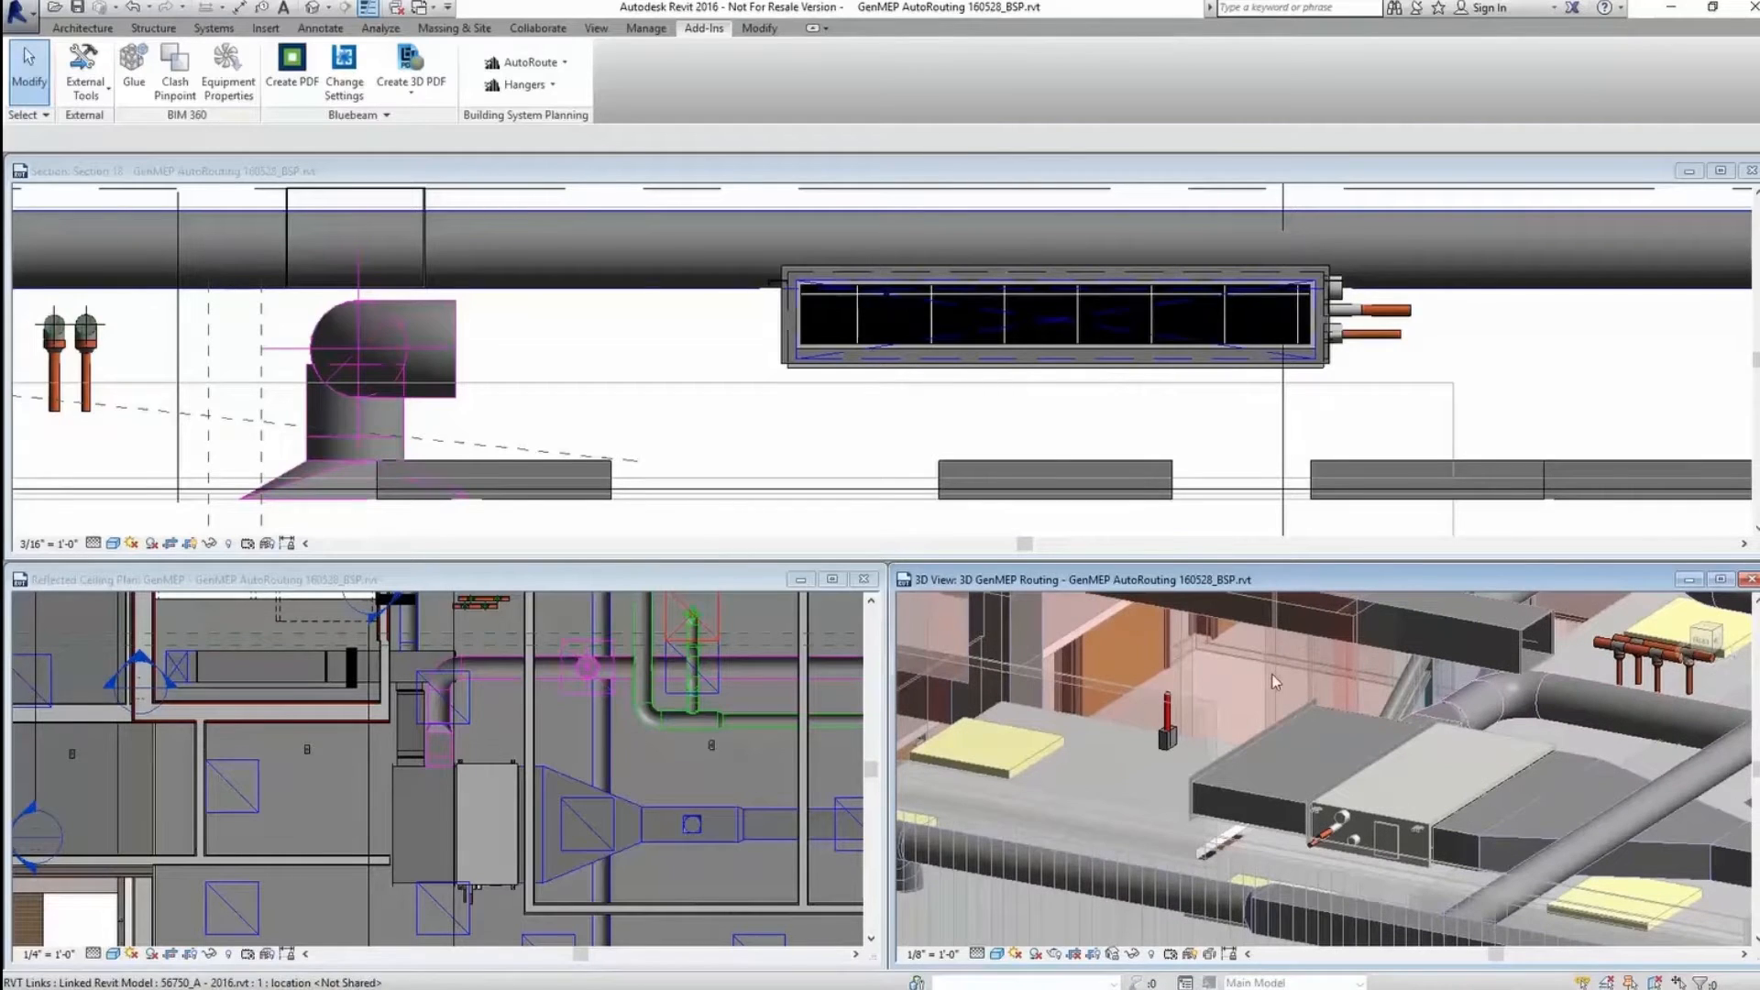
left_click(529, 61)
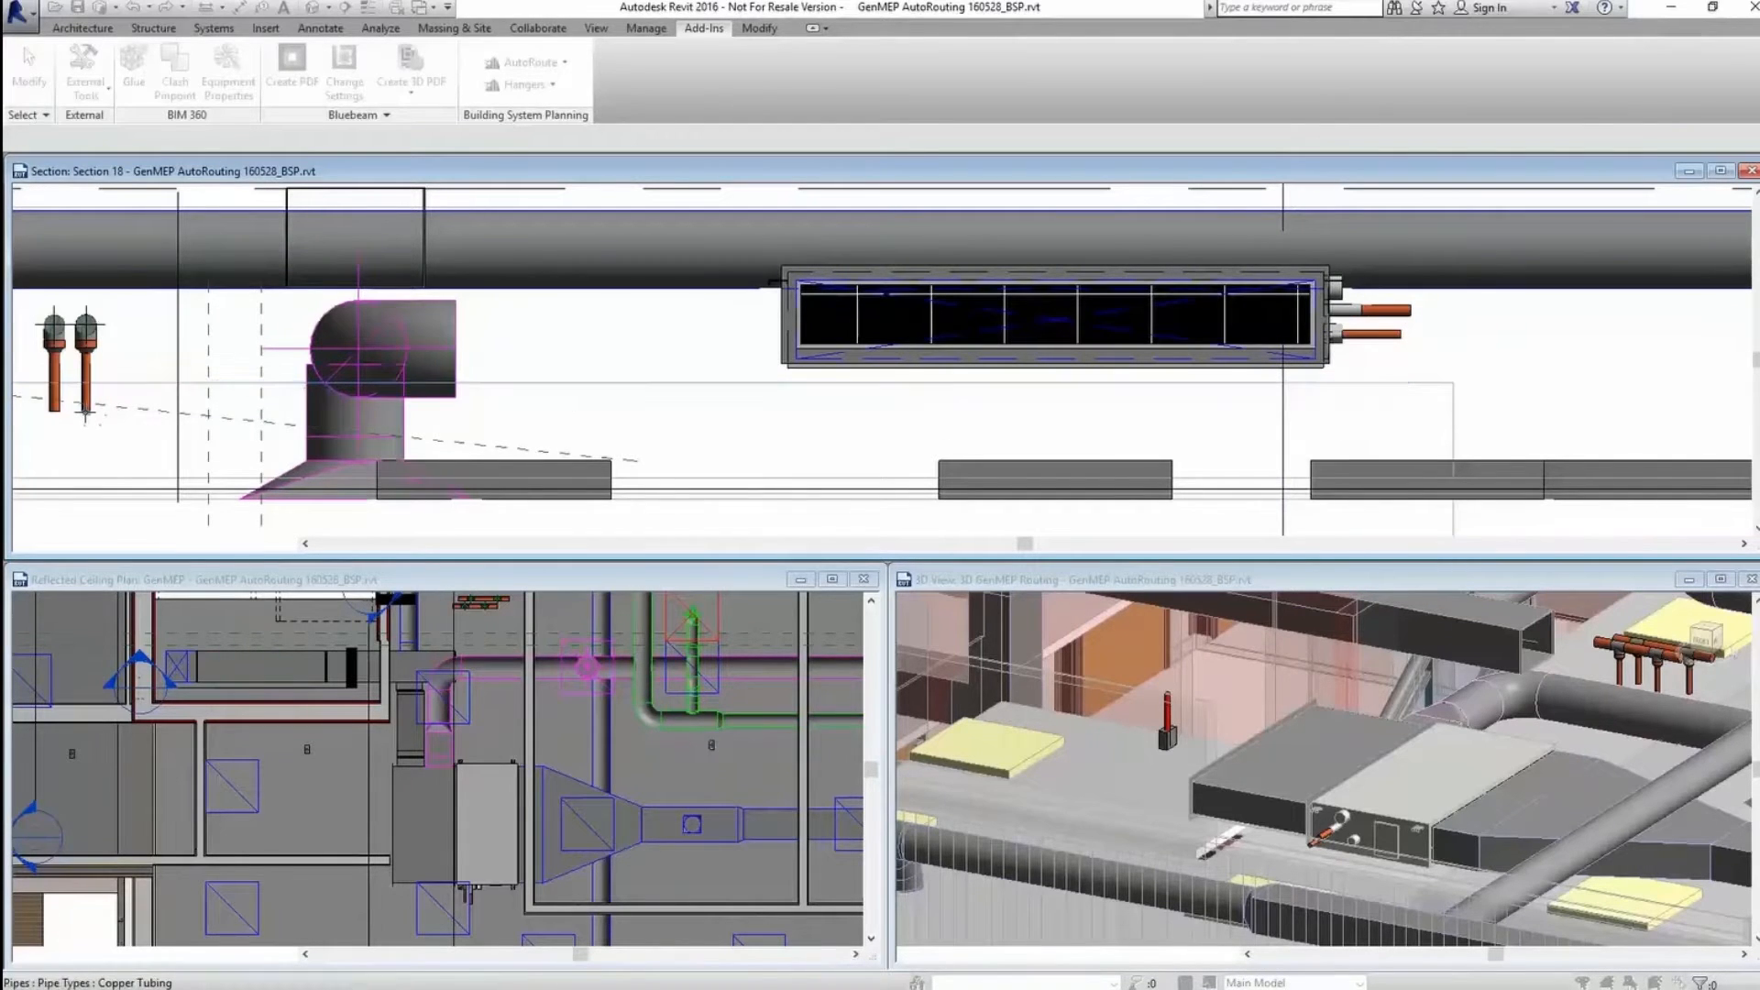
left_click(528, 62)
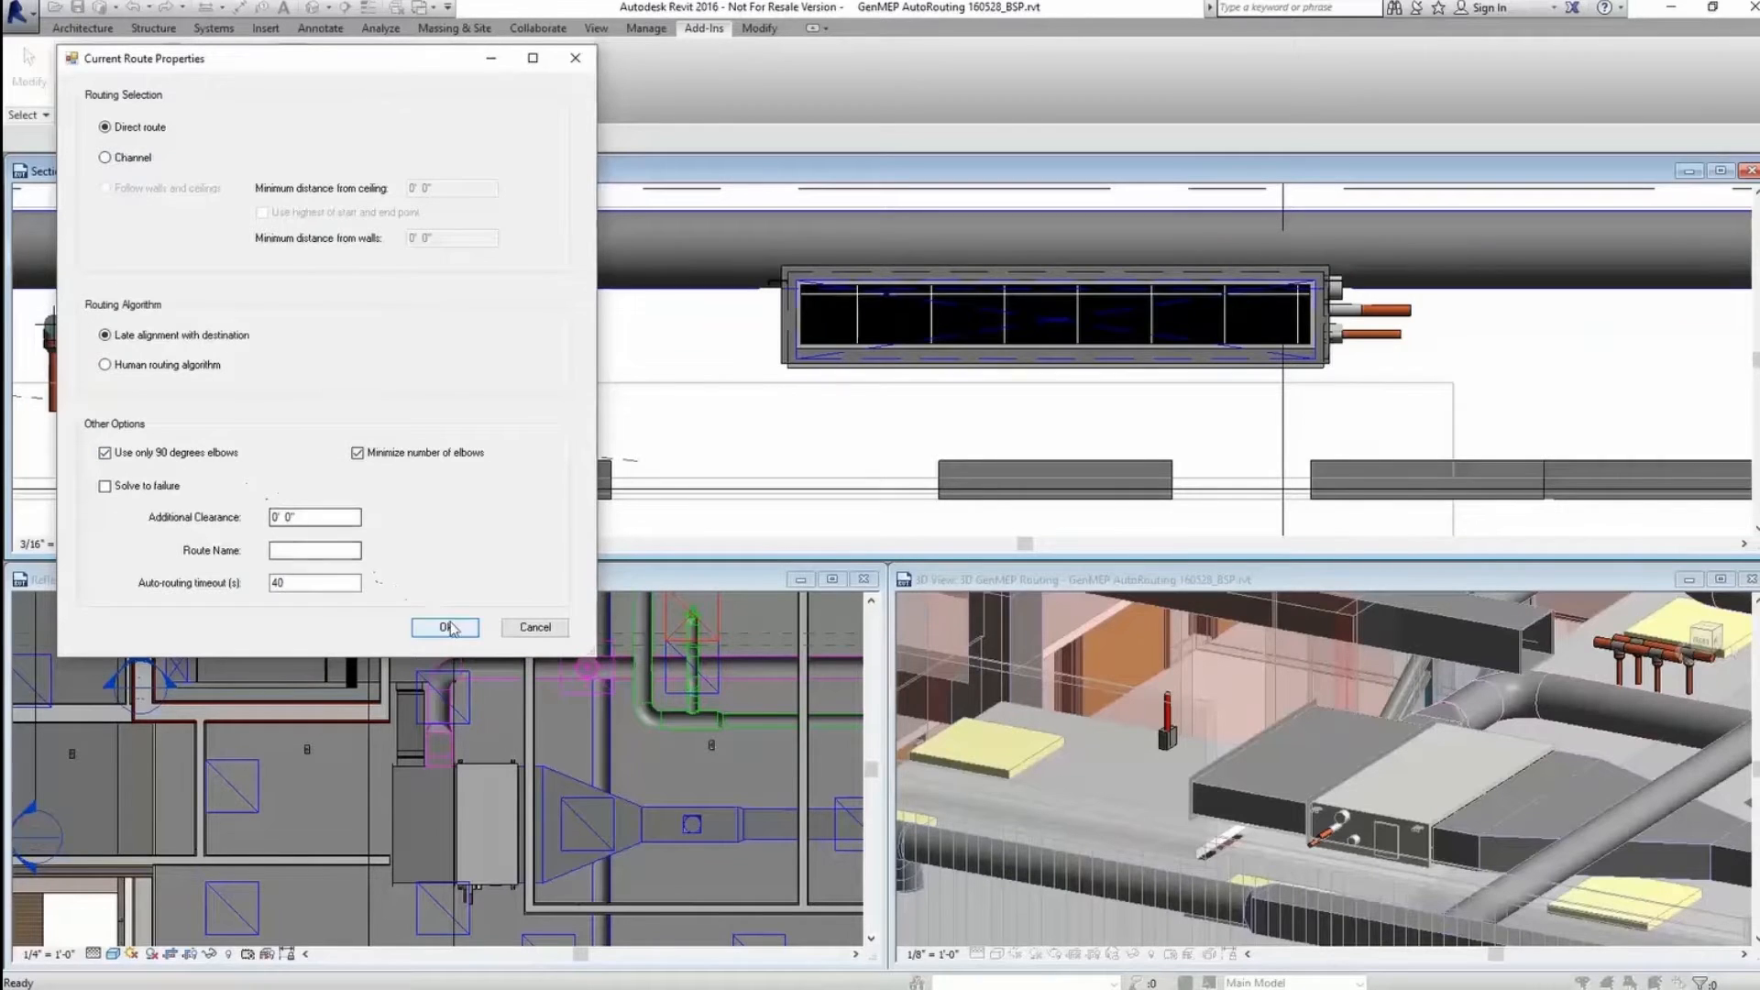
left_click(444, 628)
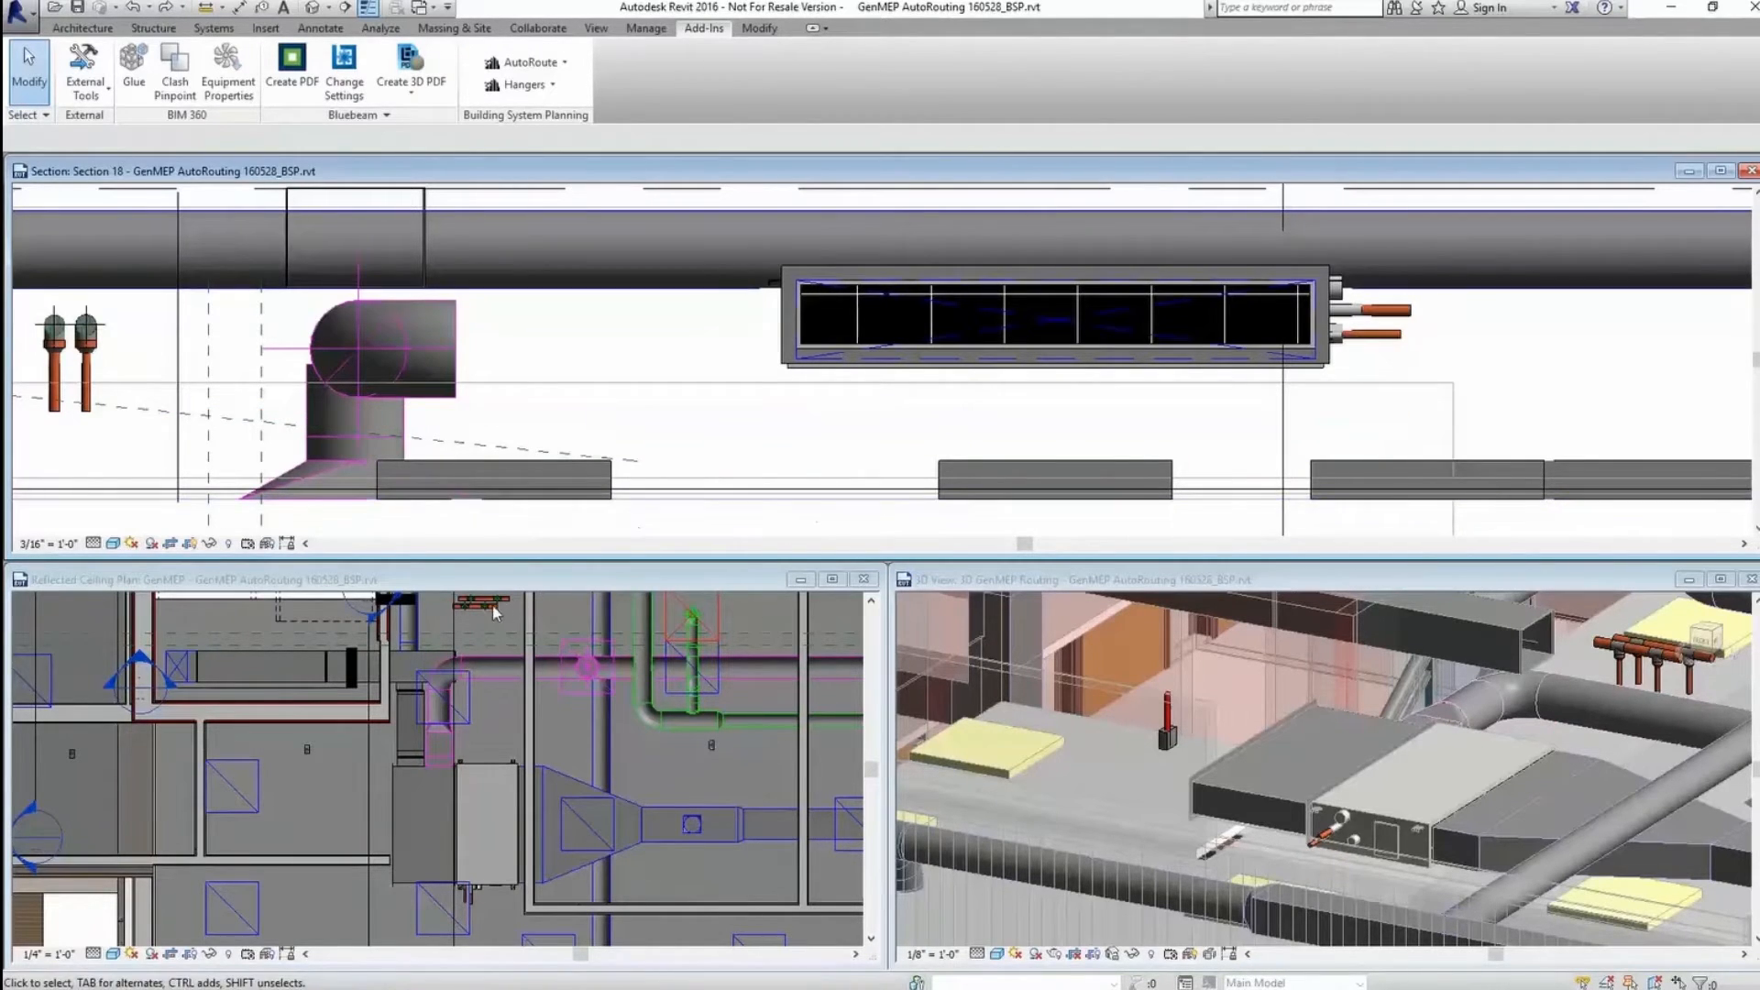
Place a short 2-inch copper pipe beside the unit and set its offset to 9
left_click(528, 61)
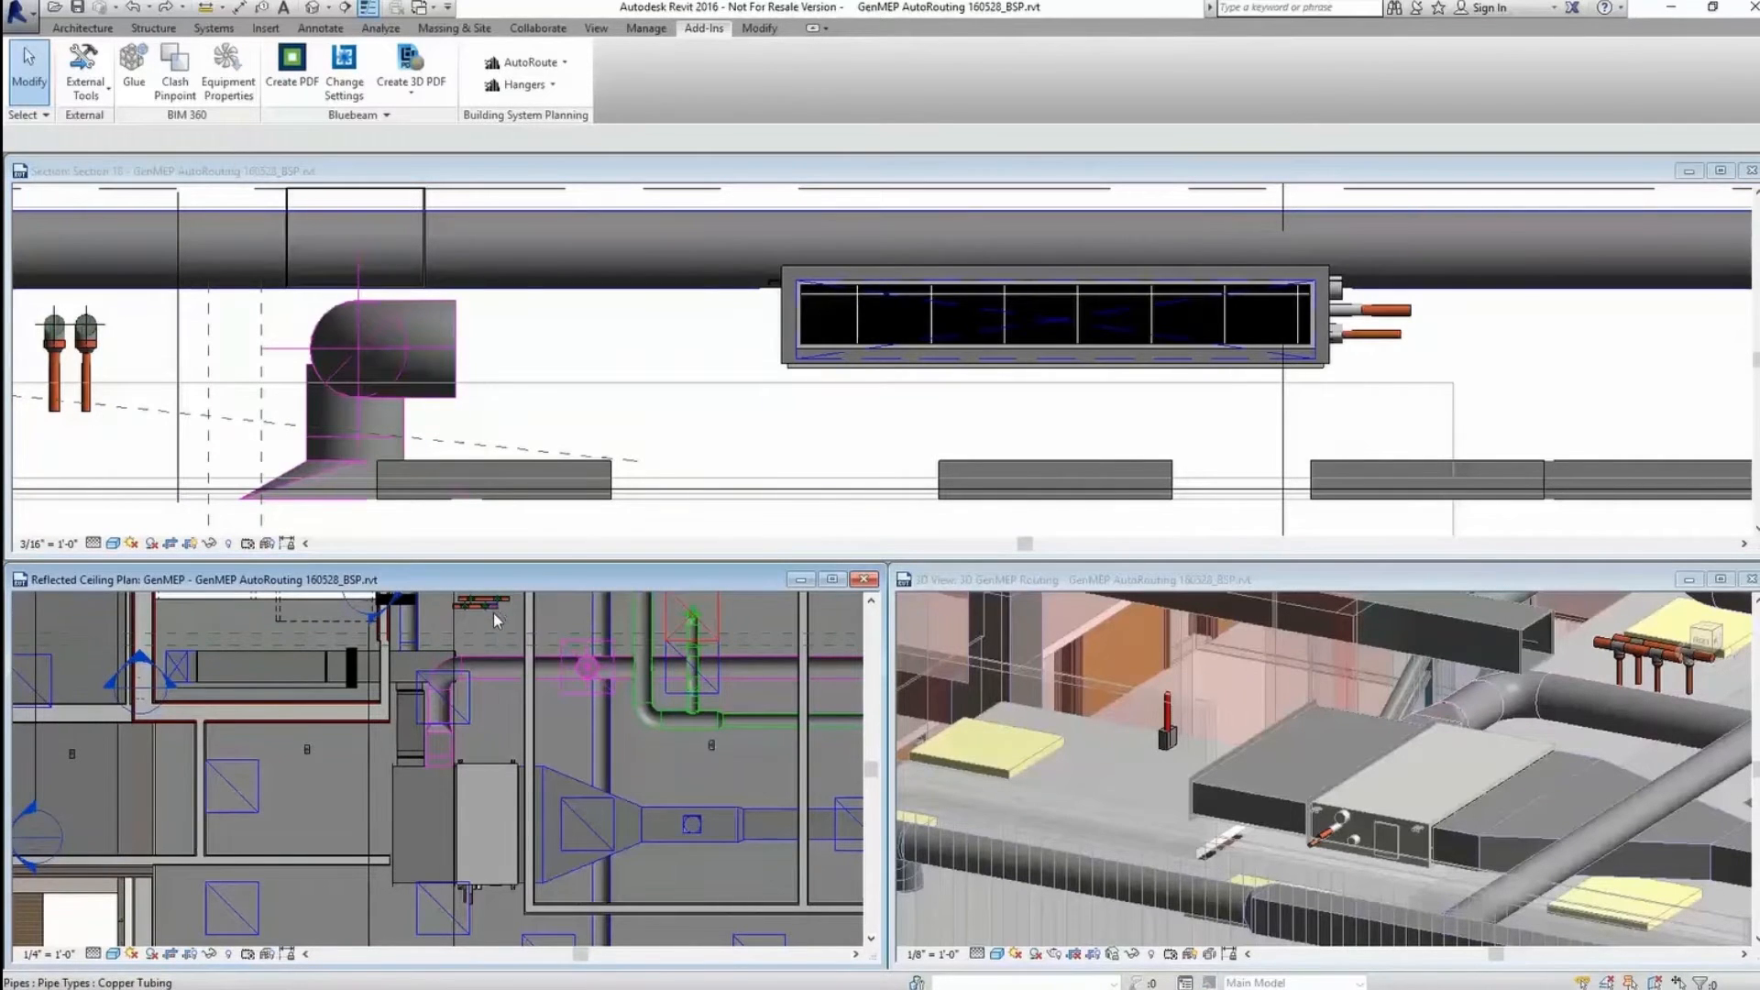
left_click(484, 615)
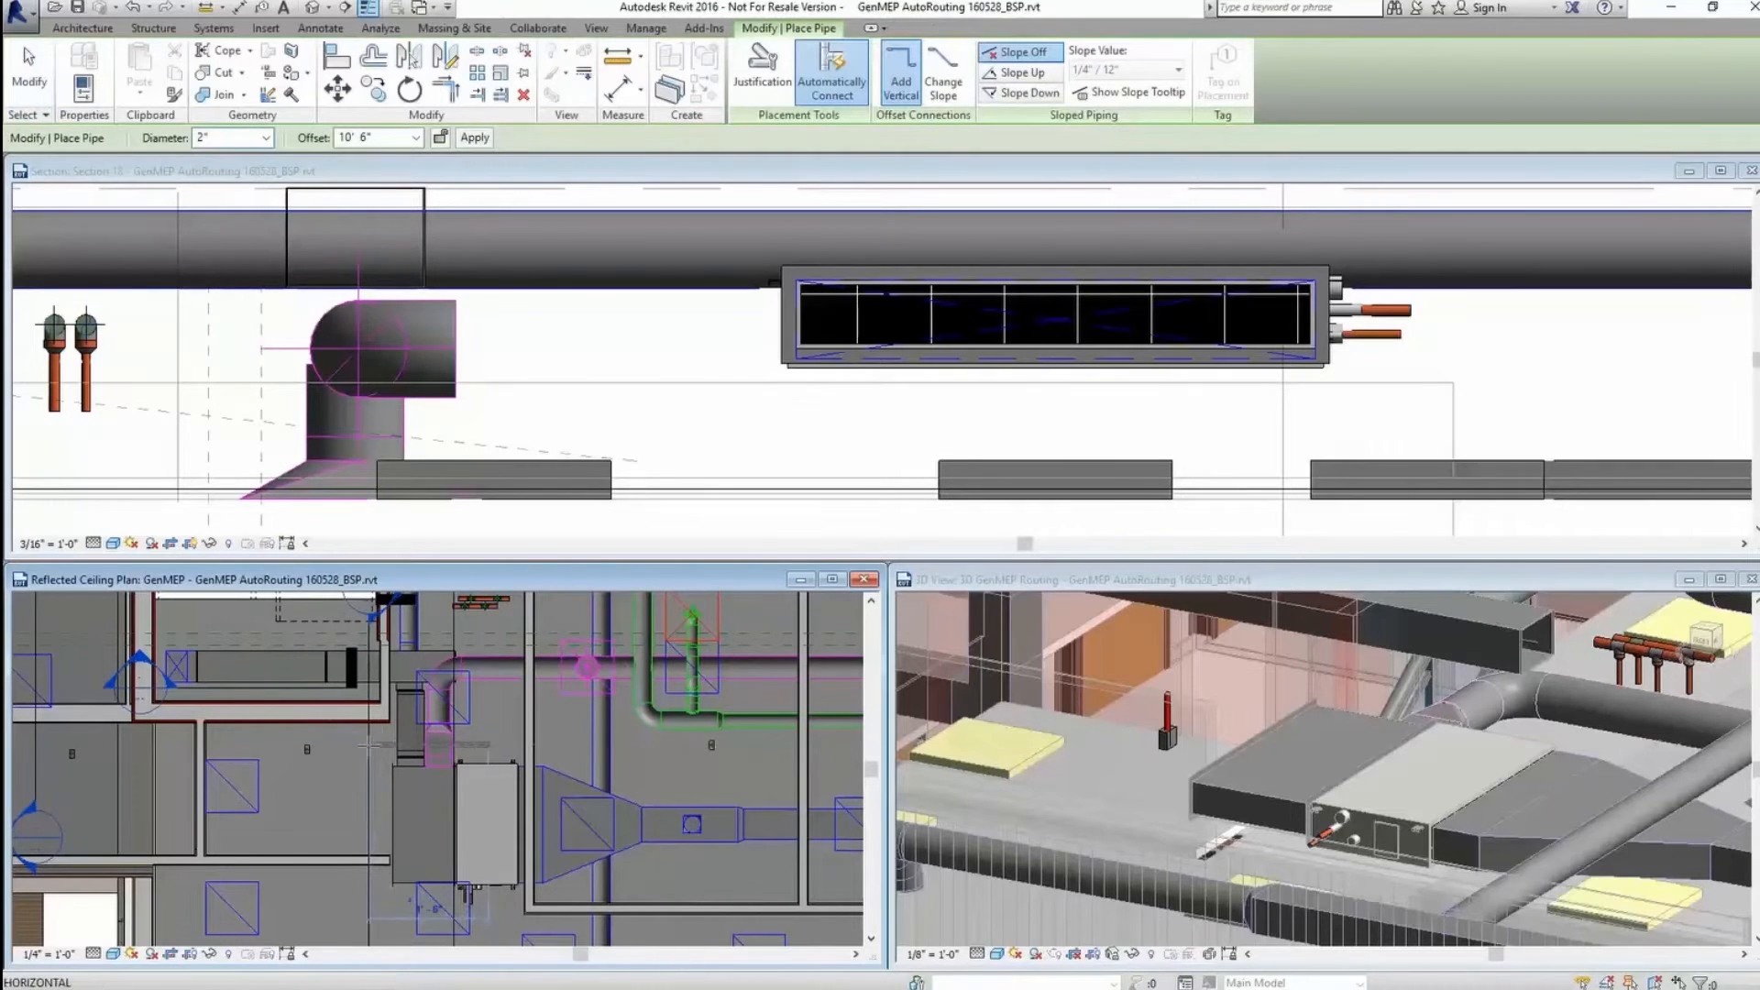
left_click(704, 28)
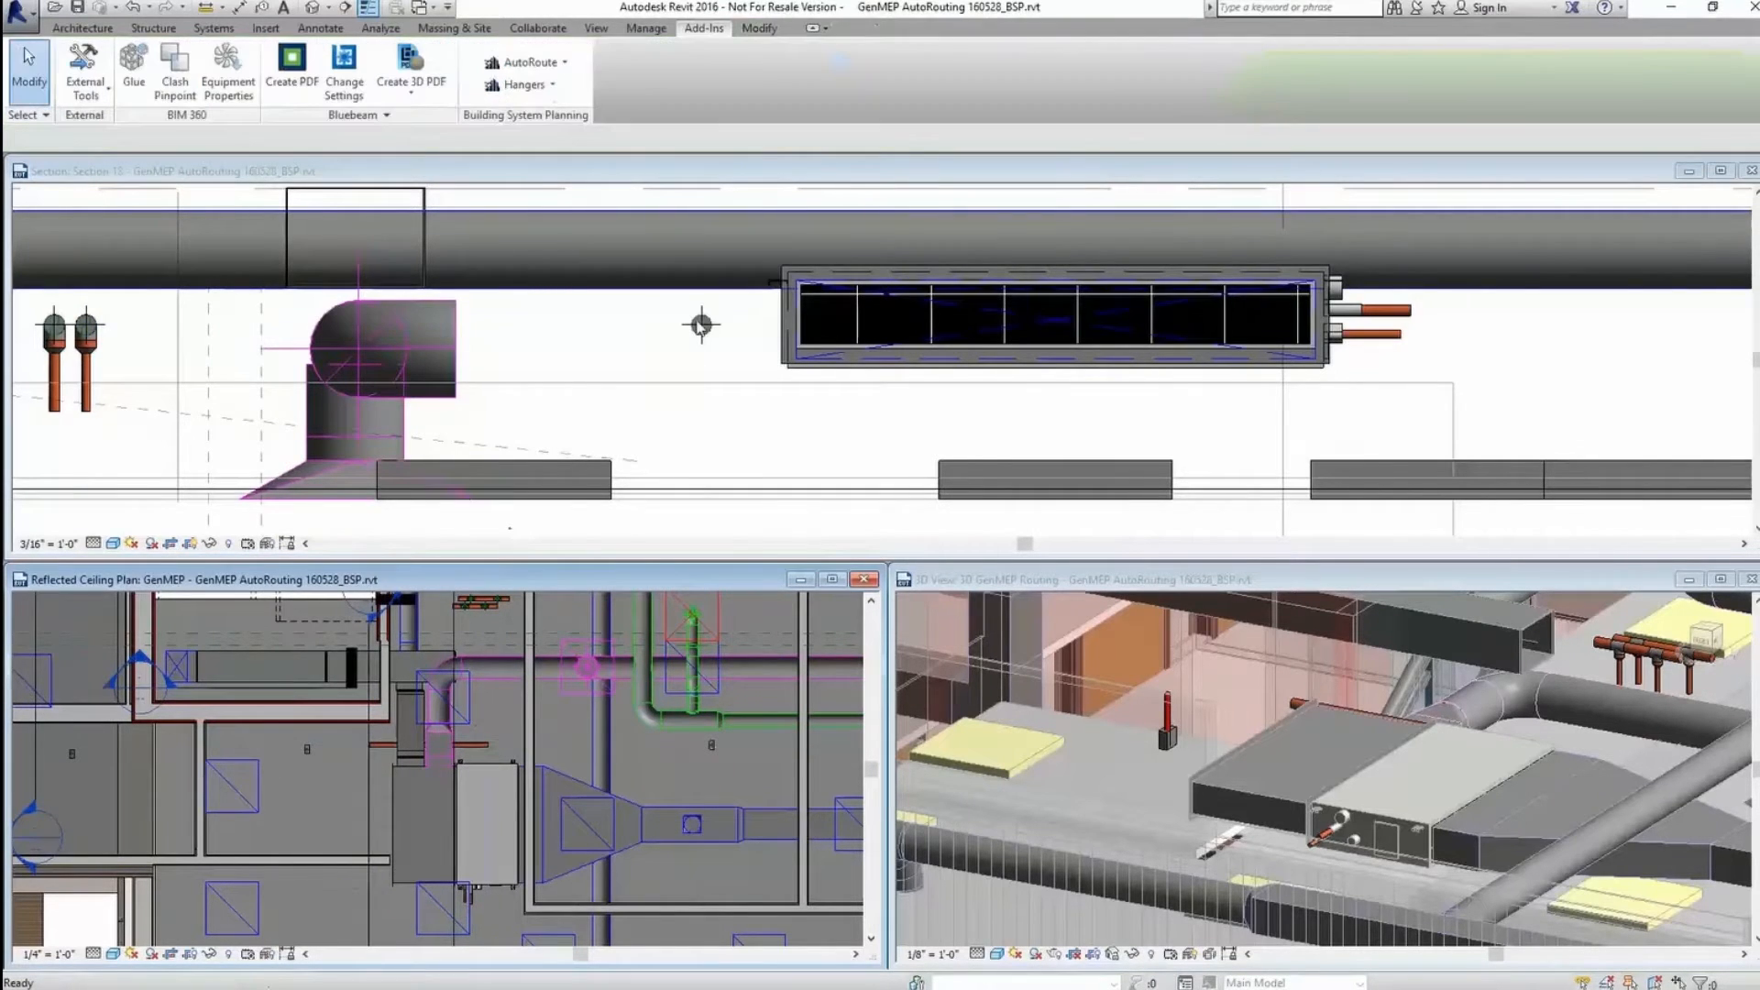
left_click(702, 326)
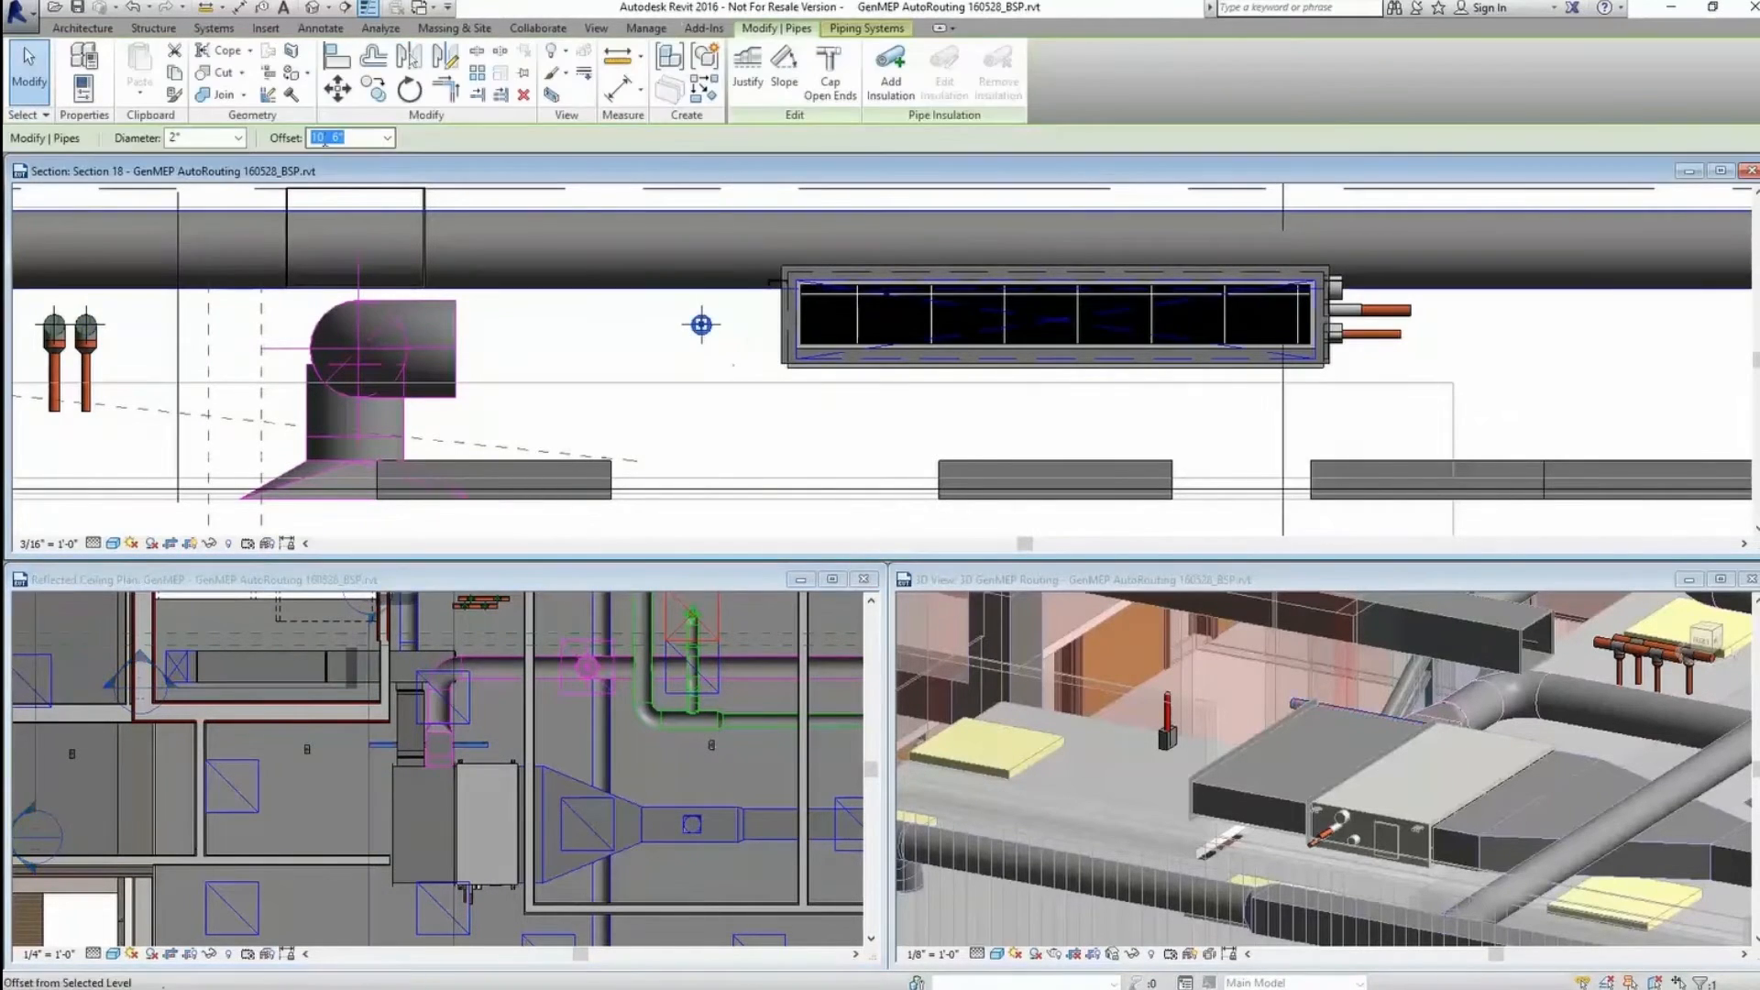
type("9")
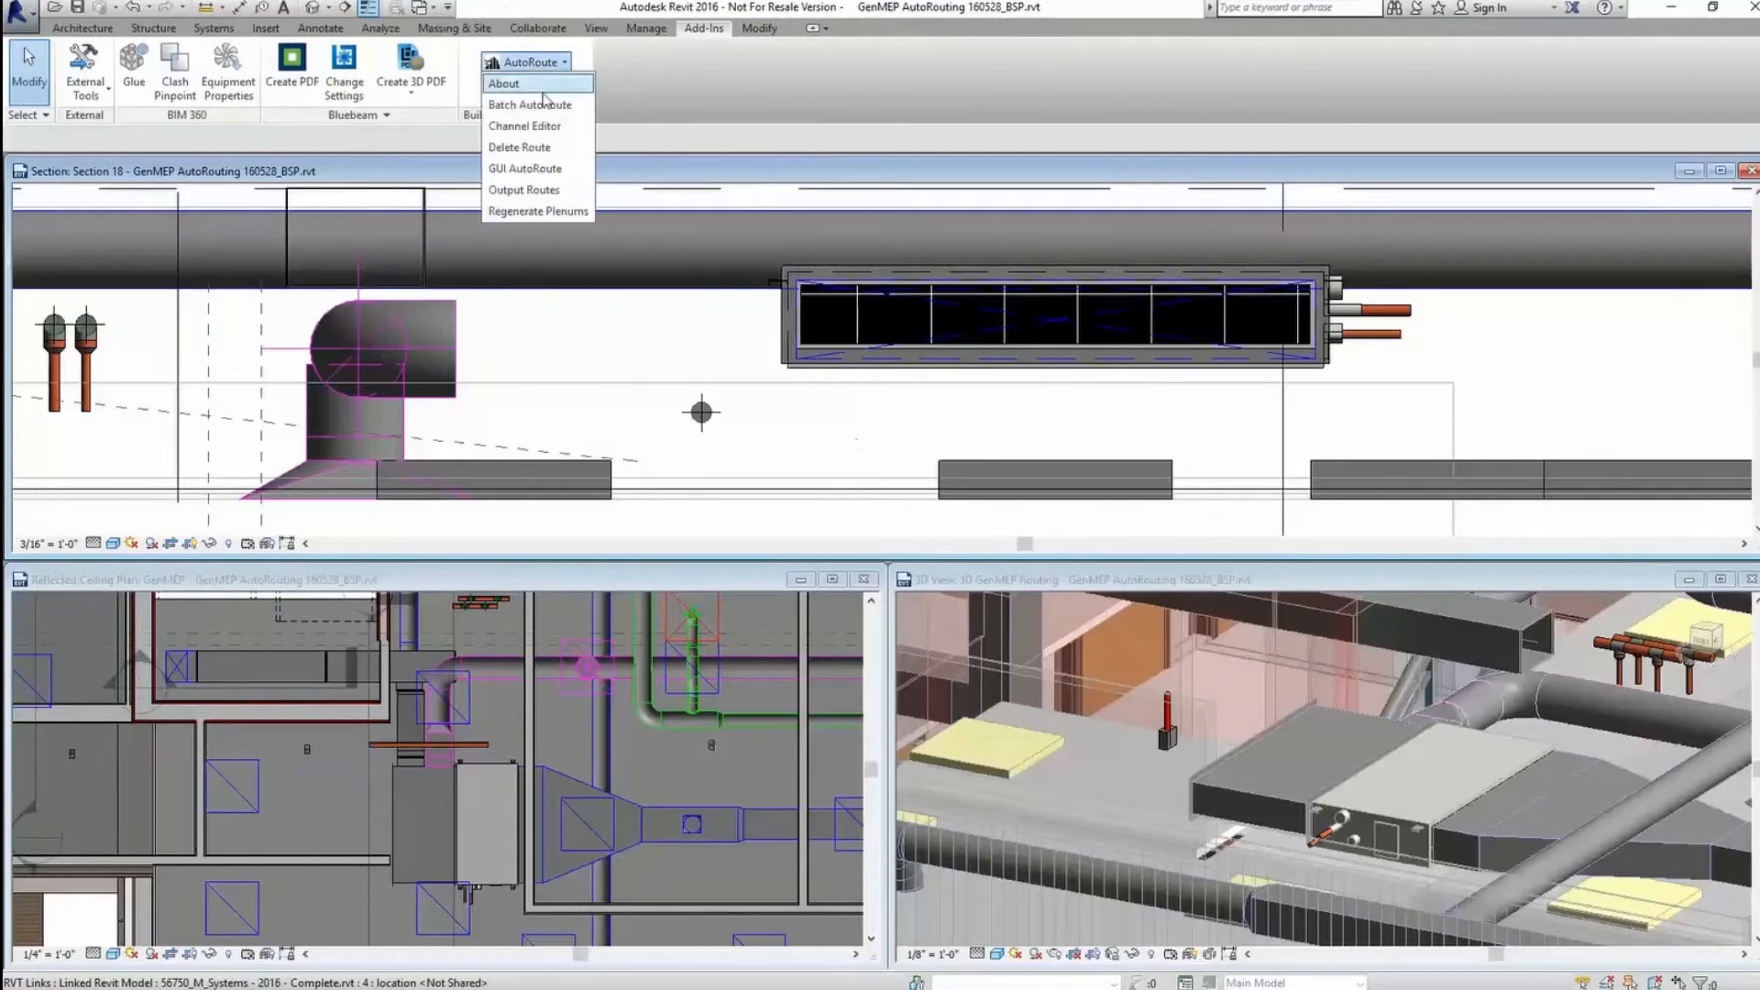
Batch AutoRoute copper pipe from the unit's two stubs to the new pipe segment
left_click(523, 169)
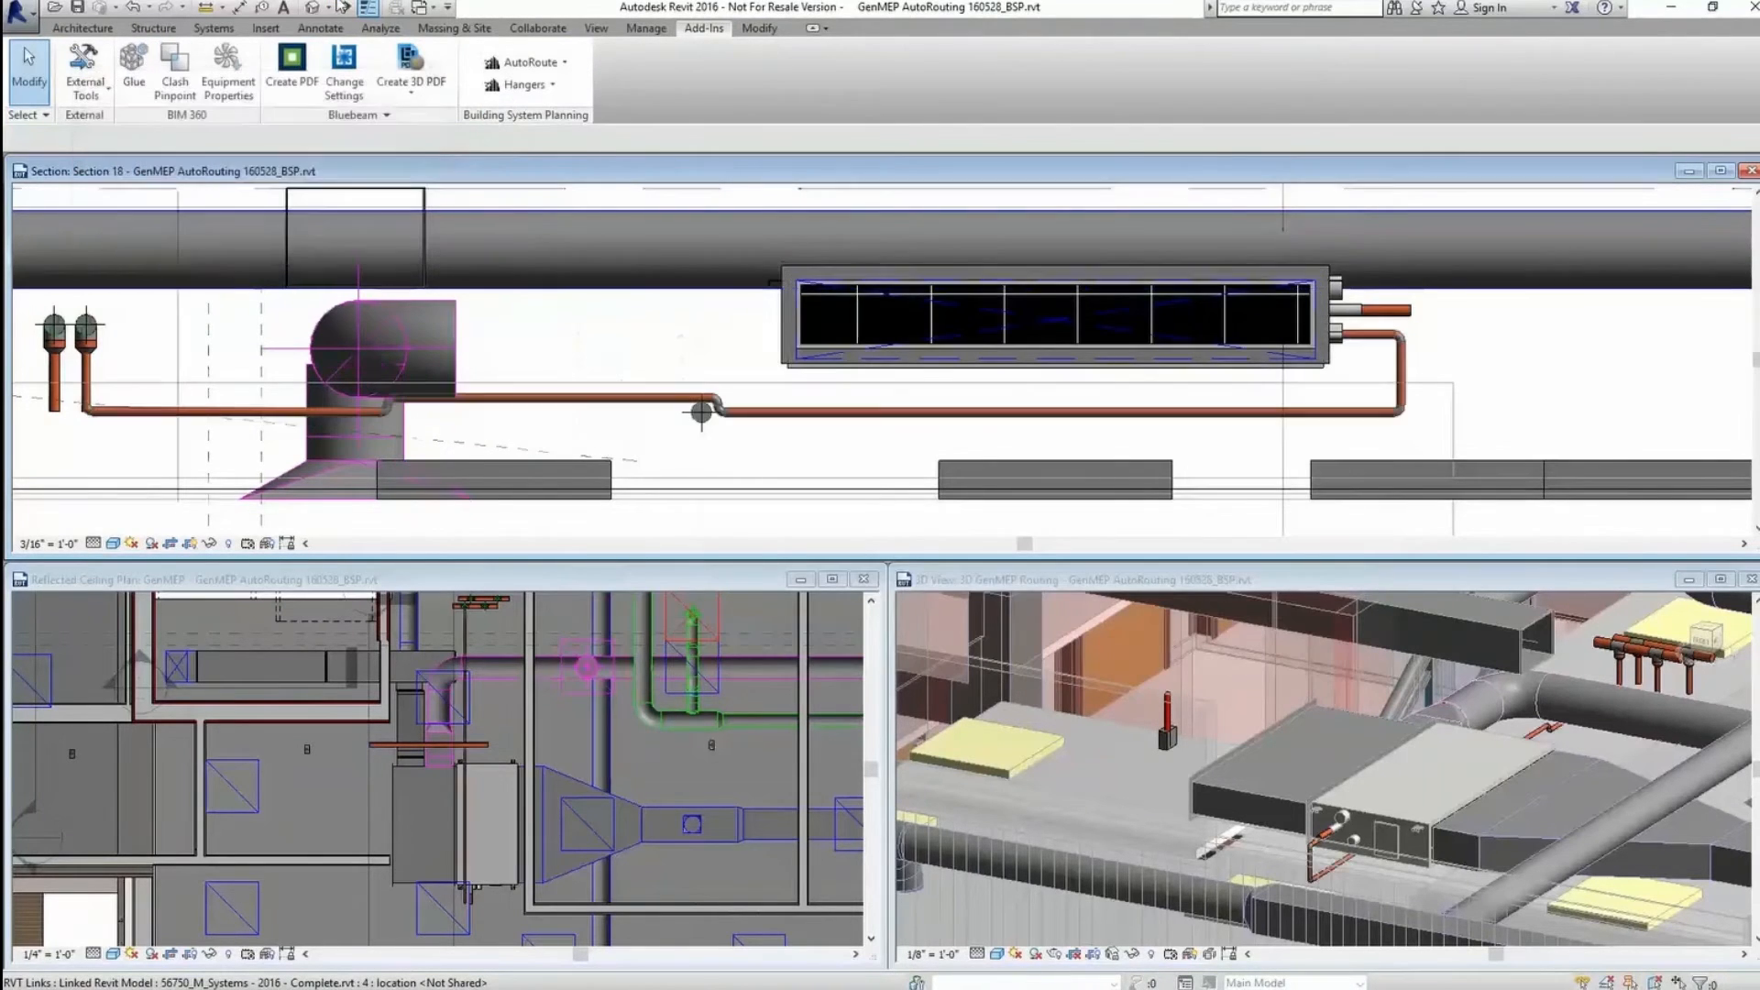
left_click(701, 414)
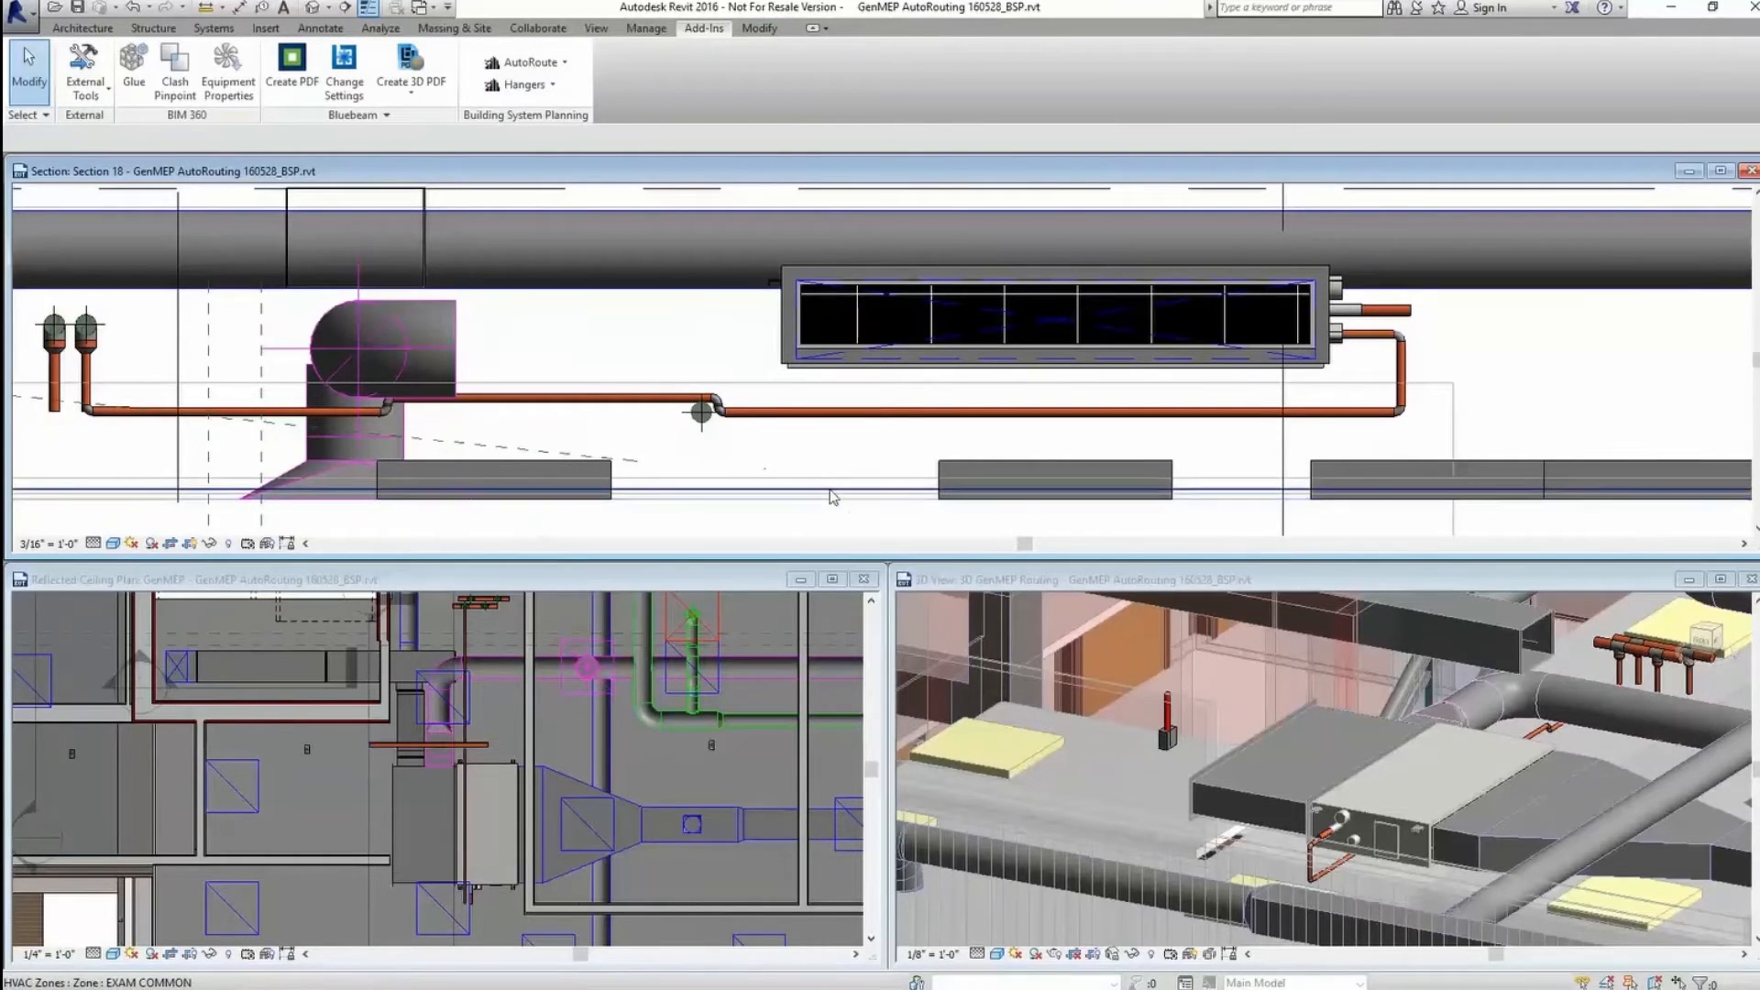
mouse_move(831, 497)
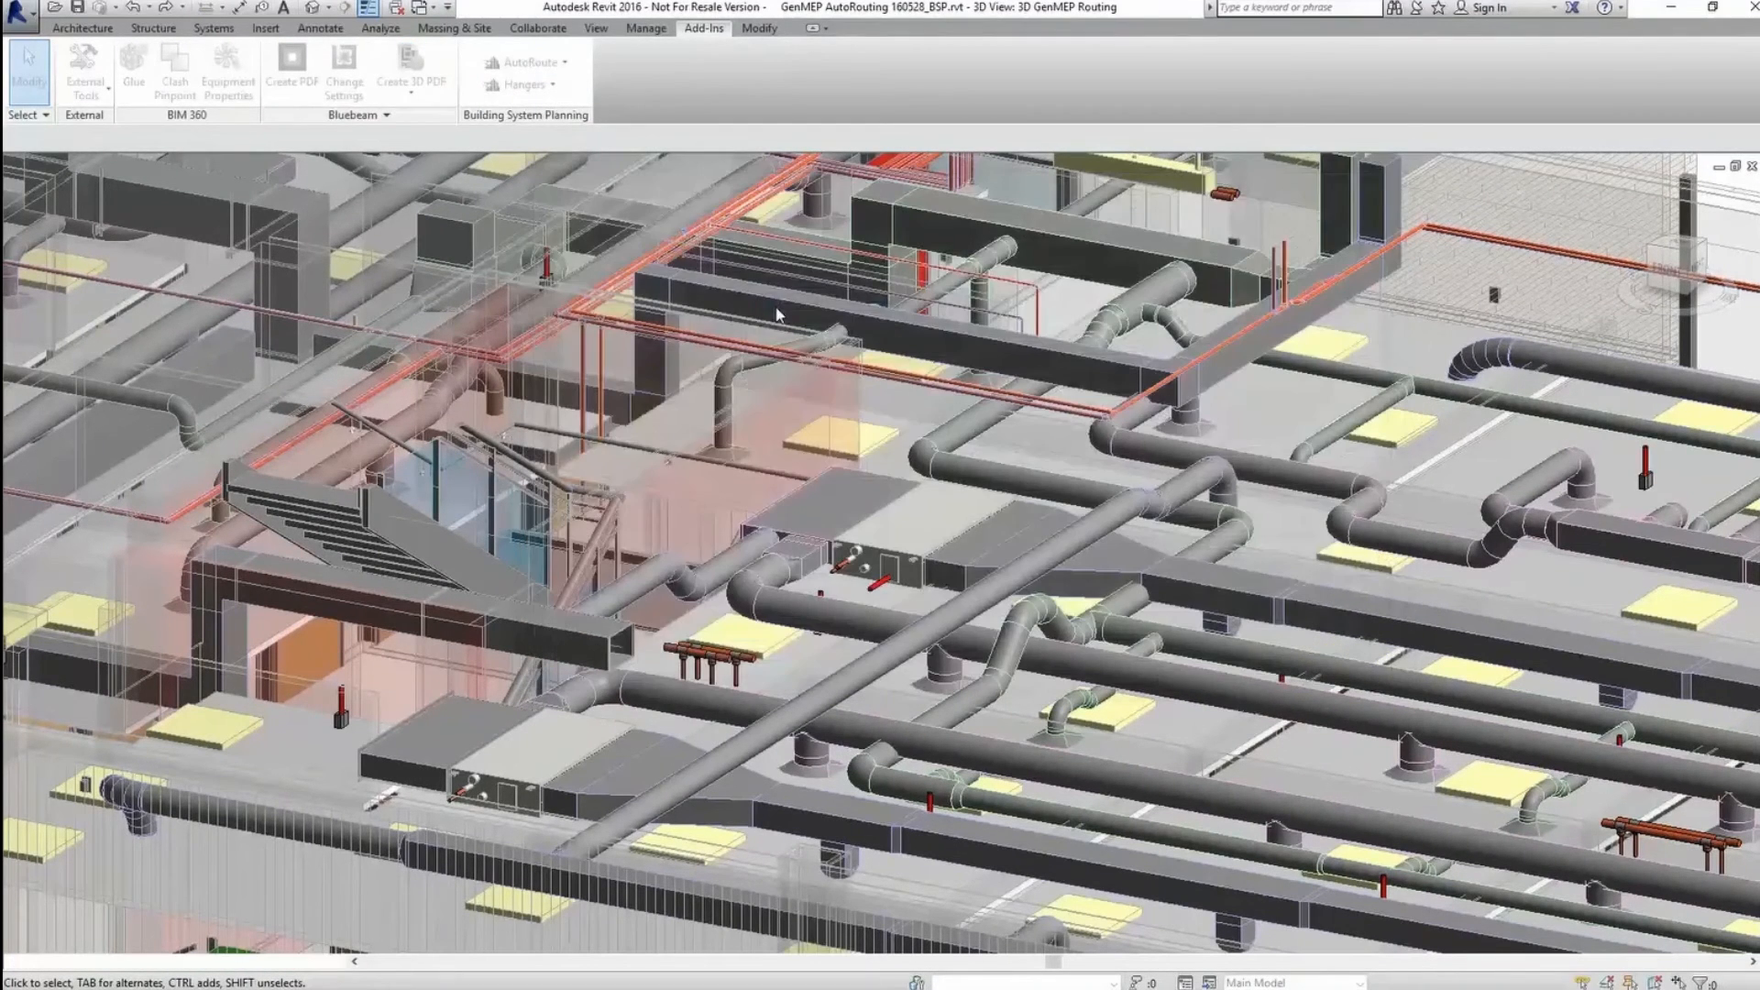
Run Batch AutoRoute in the 3D GenMEP Routing view for the remaining connections
left_click(526, 62)
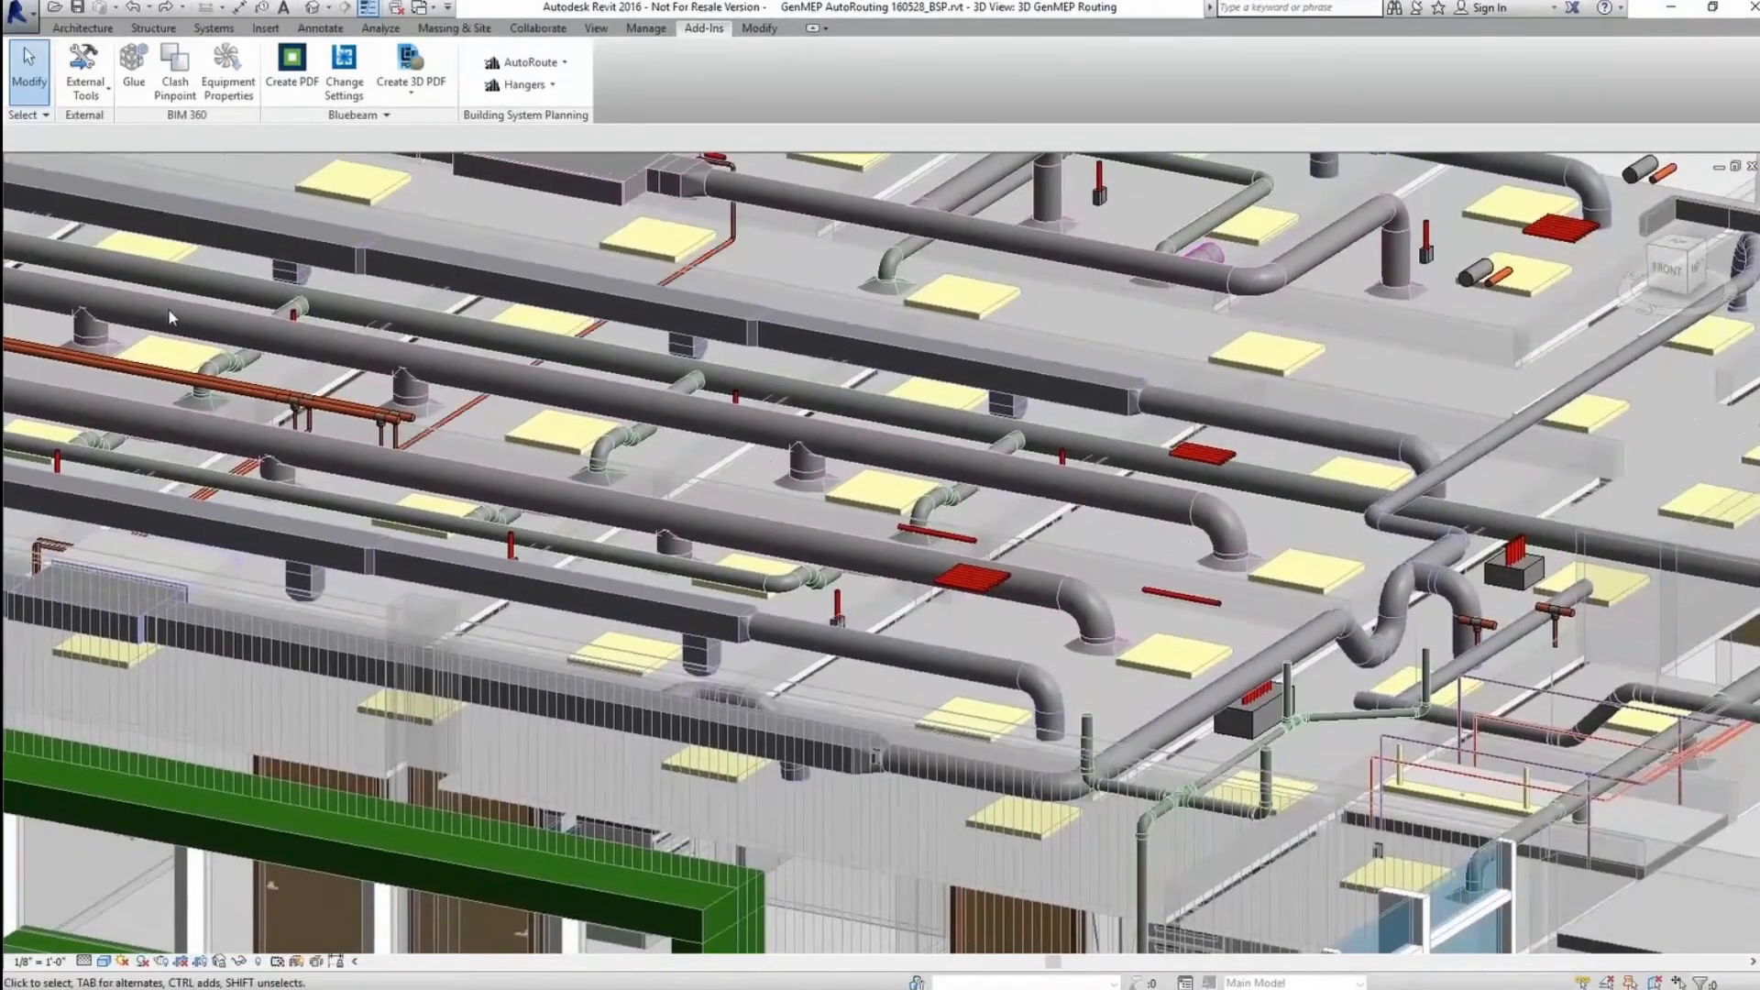
left_click(526, 62)
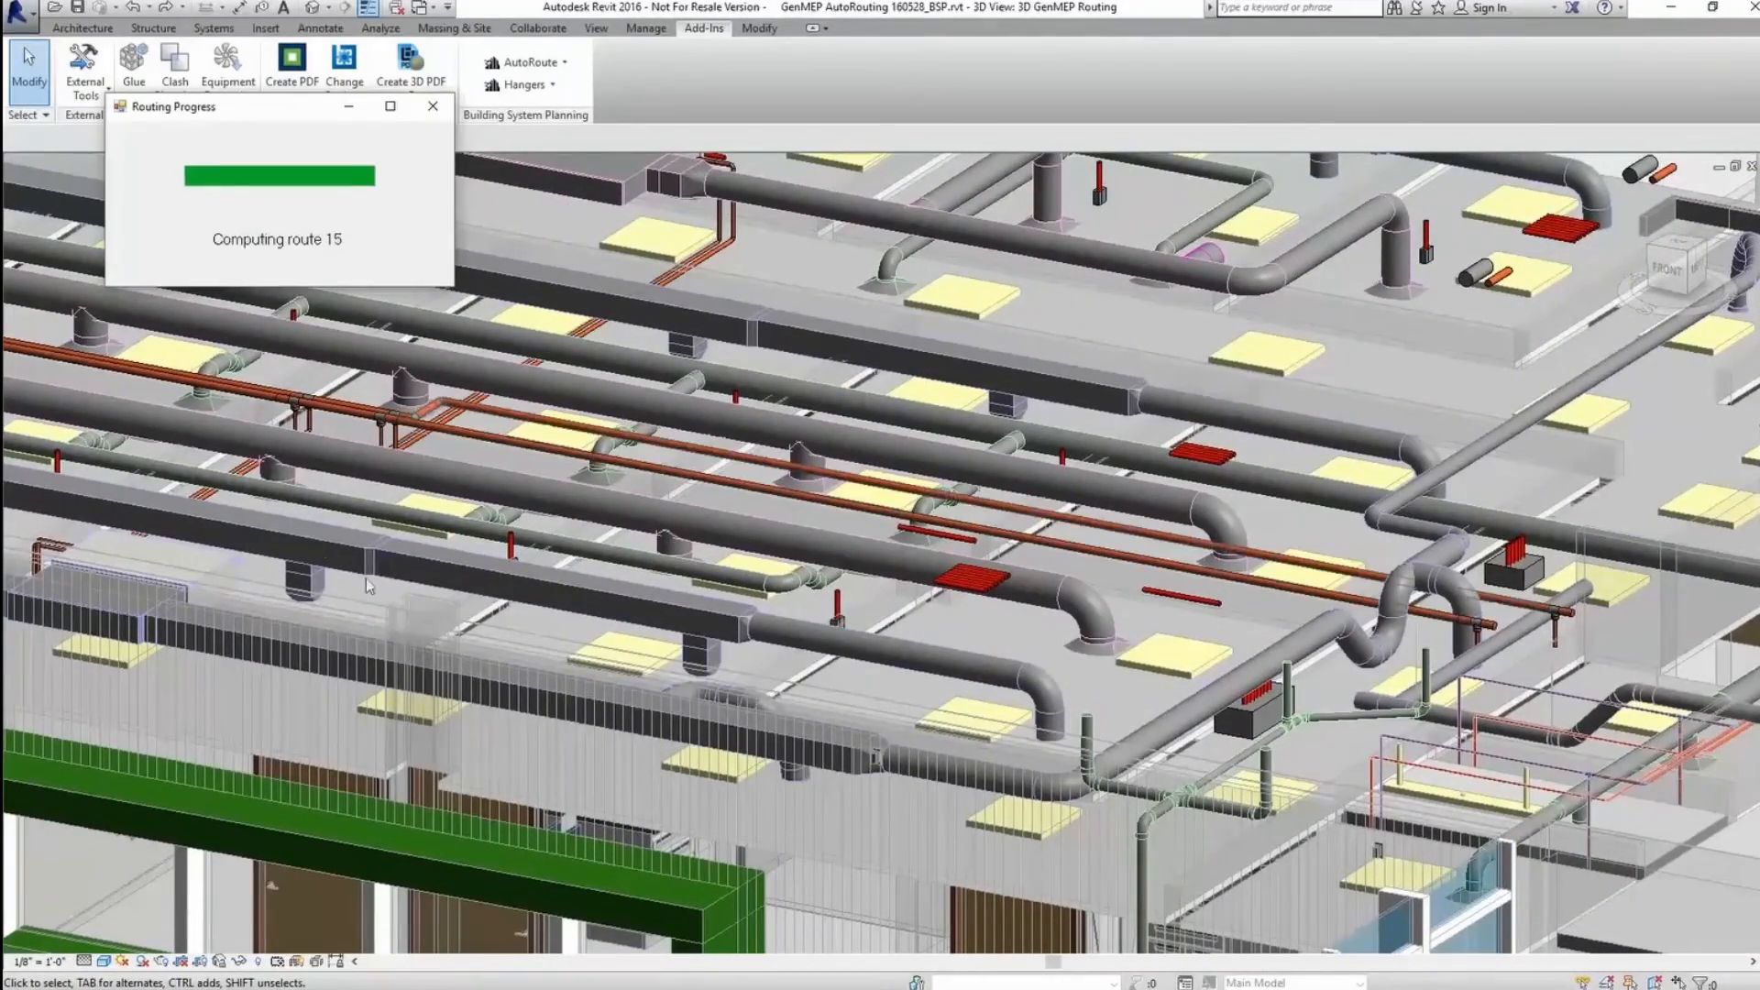